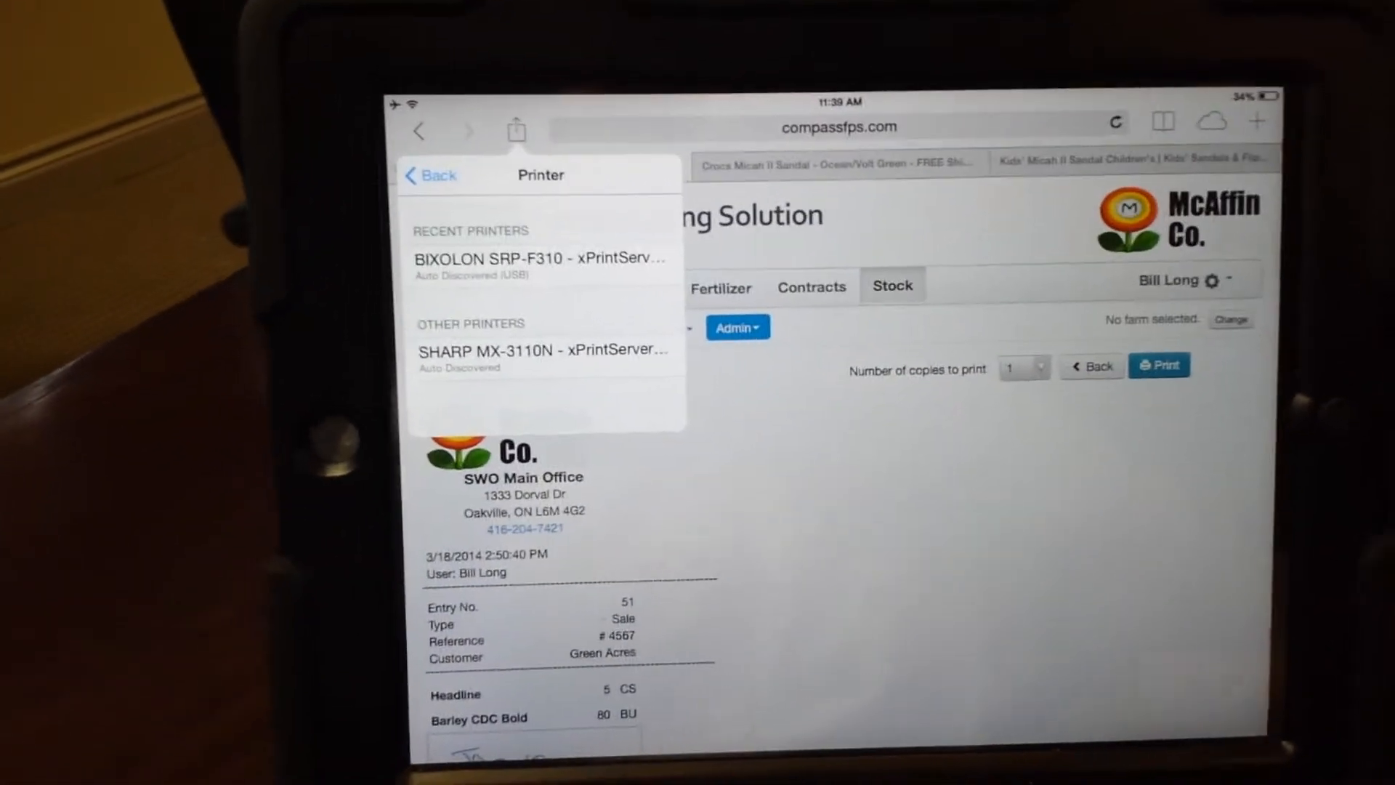
Print the Green Acres sale receipt to the BIXOLON SRP-F310 receipt printer
left_click(540, 265)
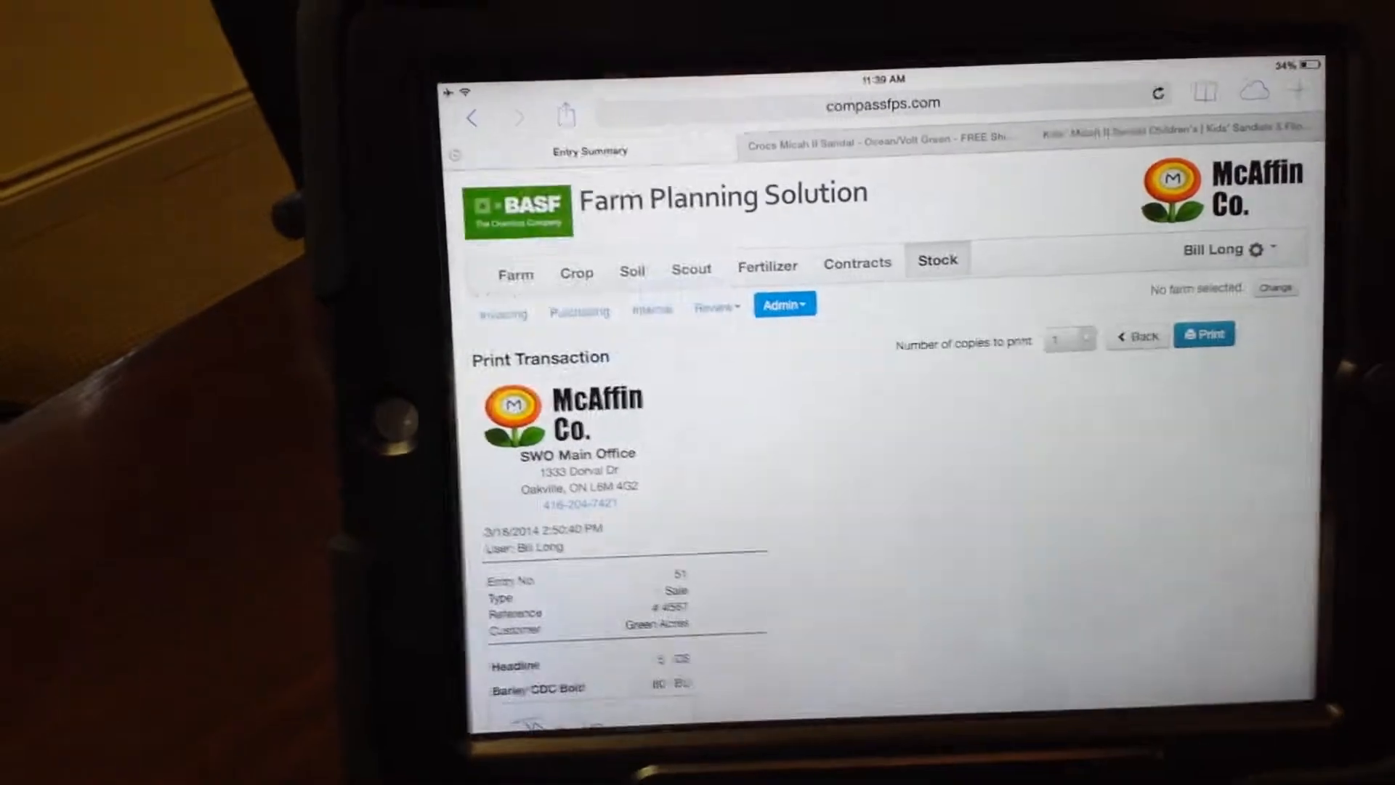
left_click(1204, 334)
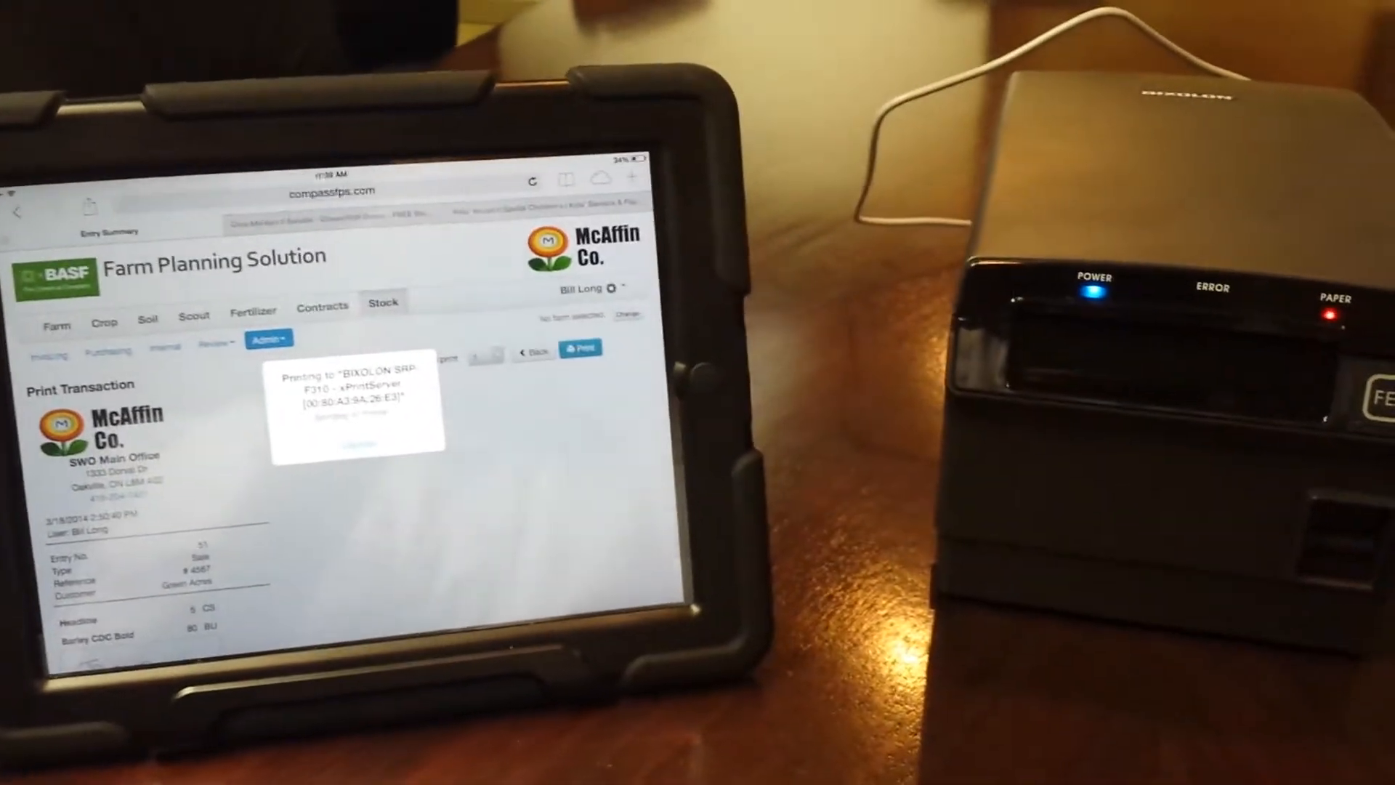